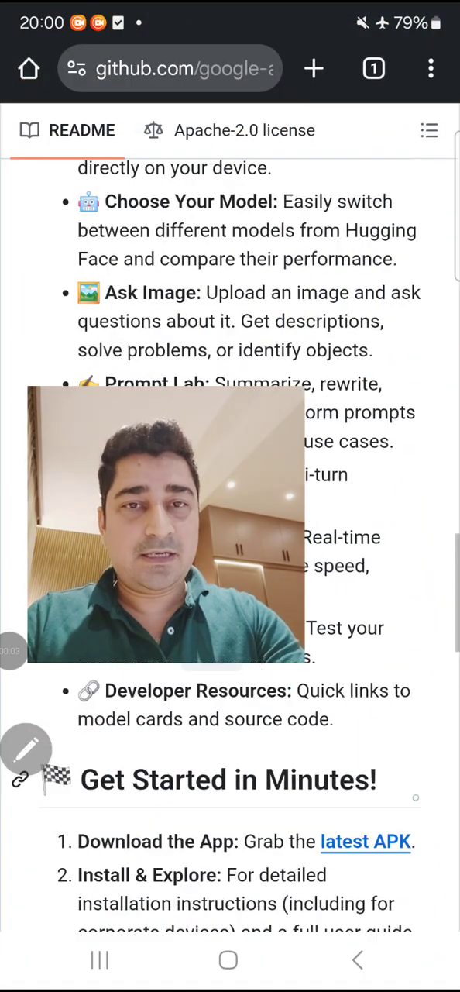
# Scroll through the google-ai-edge/gallery README on GitHub to review its contents.
pyautogui.scroll(3)
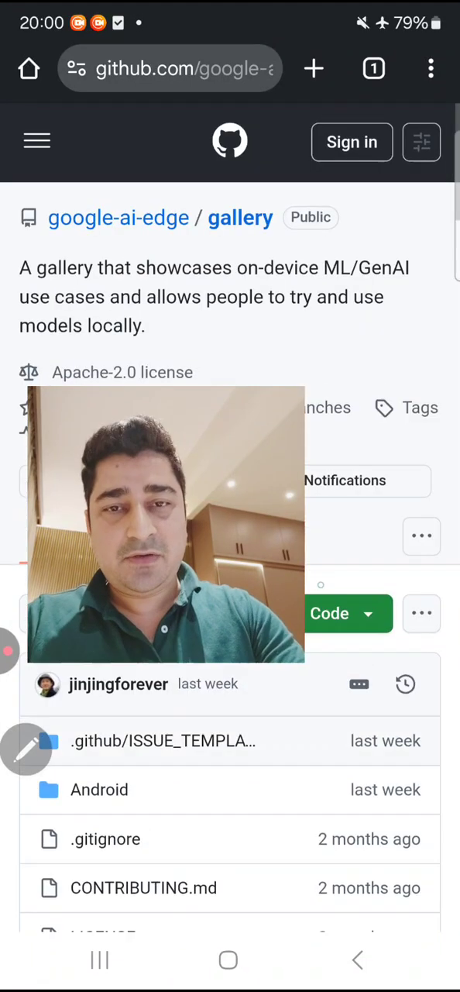
pyautogui.scroll(-3)
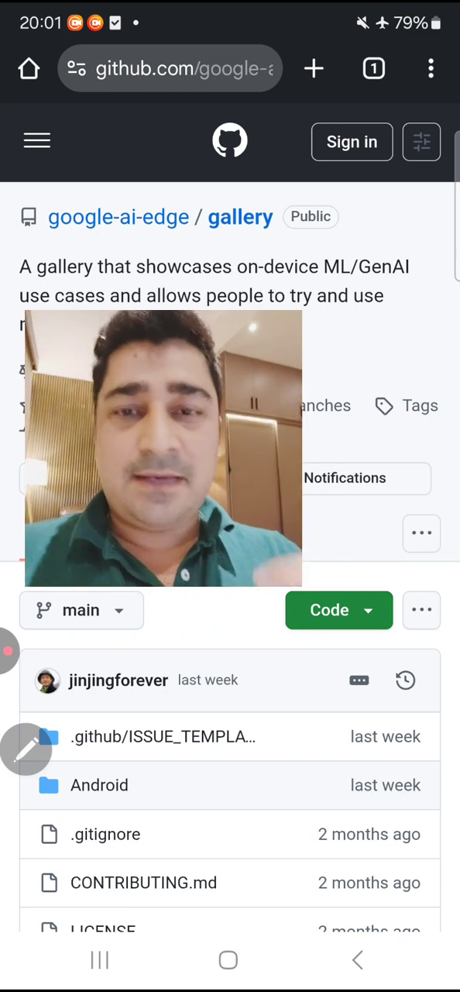
pyautogui.scroll(-3)
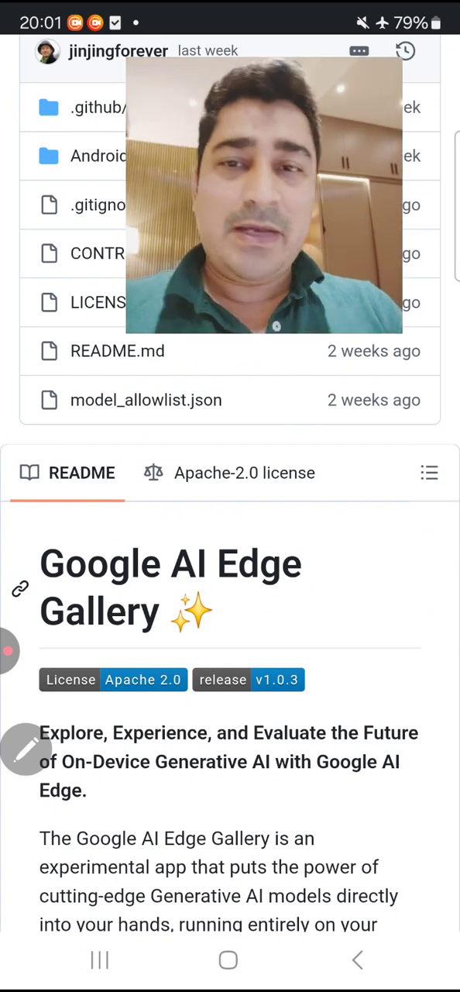
pyautogui.scroll(-3)
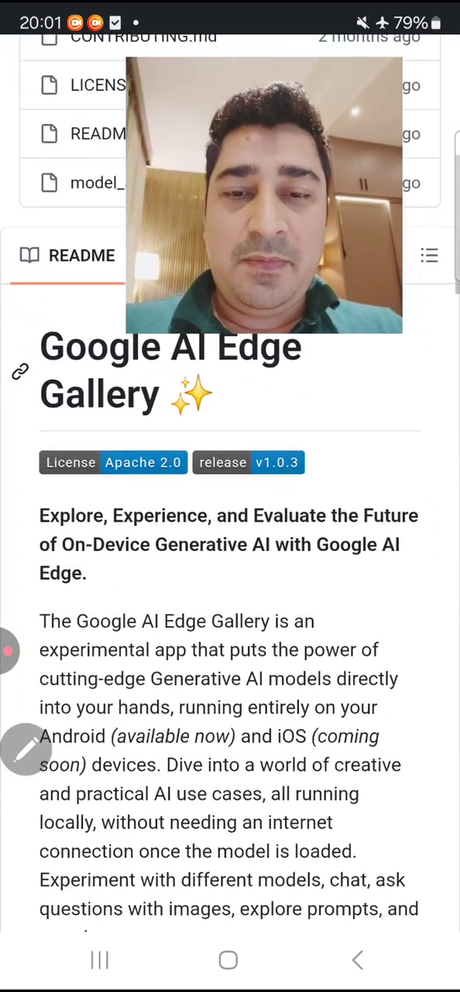
pyautogui.scroll(-3)
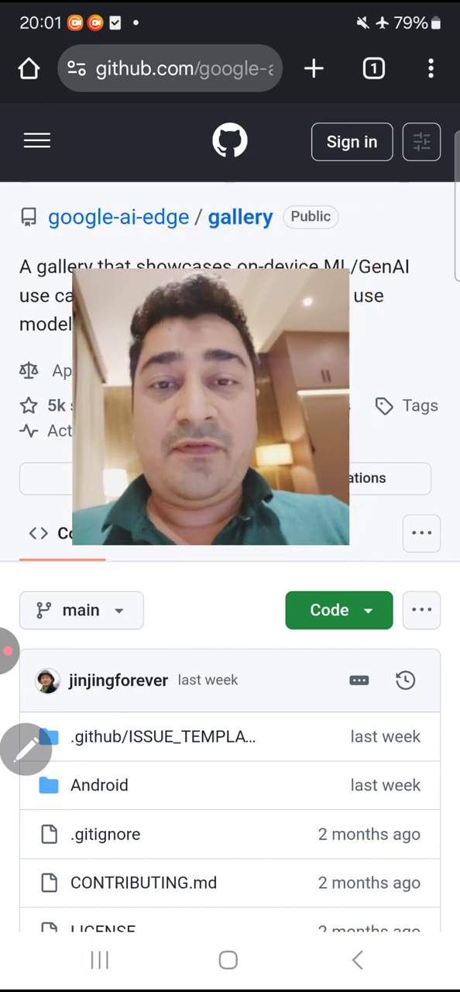
pyautogui.scroll(-3)
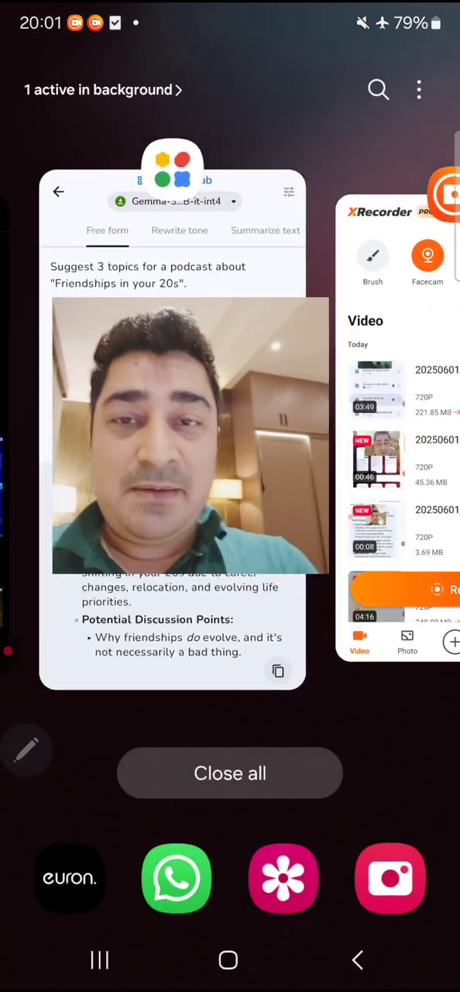
# Open the Euron learning app from recents, then return to Chrome's README.
pyautogui.click(68, 879)
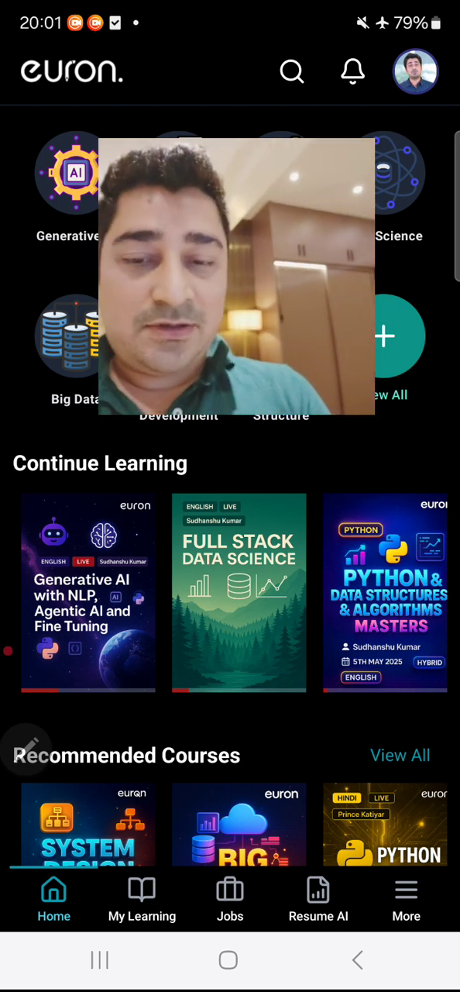
pyautogui.click(99, 960)
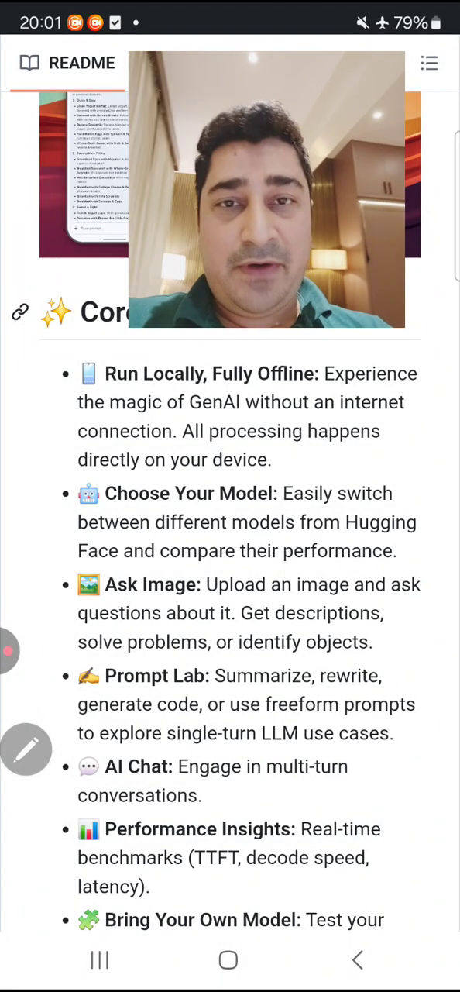
# Scroll the README down to the Core Features and Get Started sections.
pyautogui.scroll(-3)
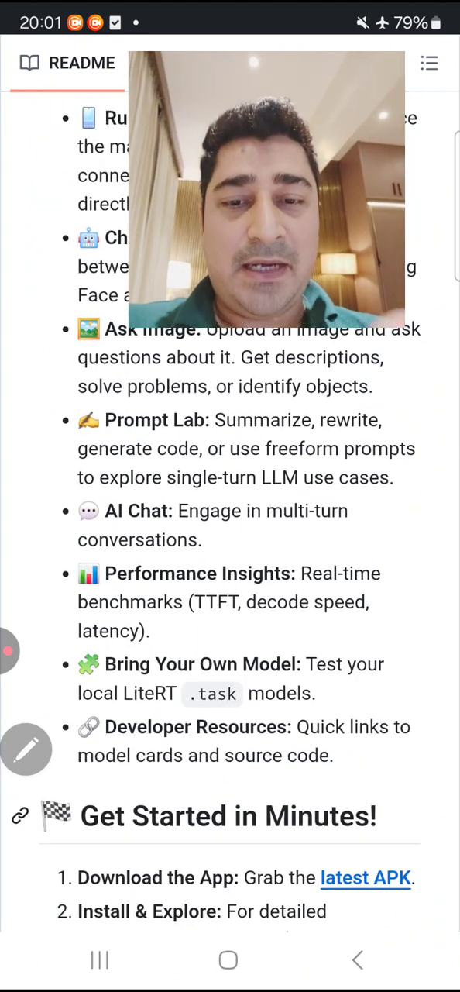
pyautogui.scroll(-3)
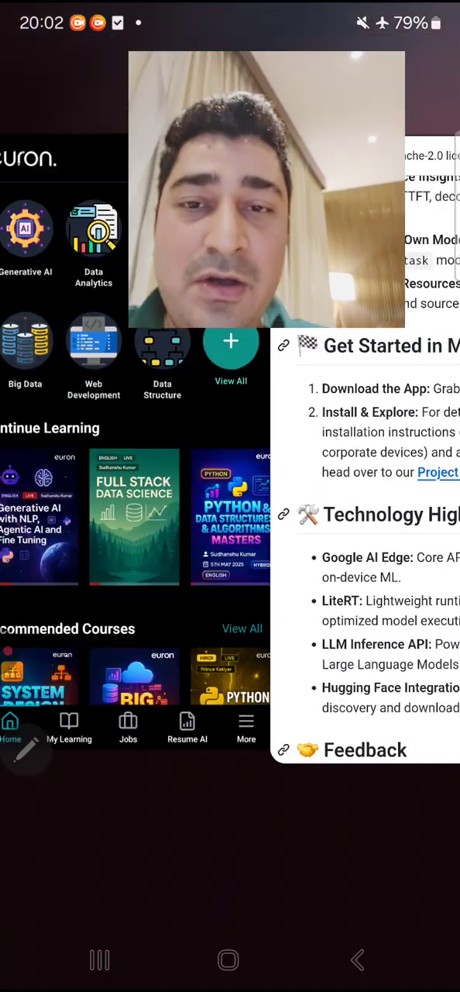
# Return to the Gallery home screen and bring up the Prompt Lab models list.
pyautogui.click(99, 959)
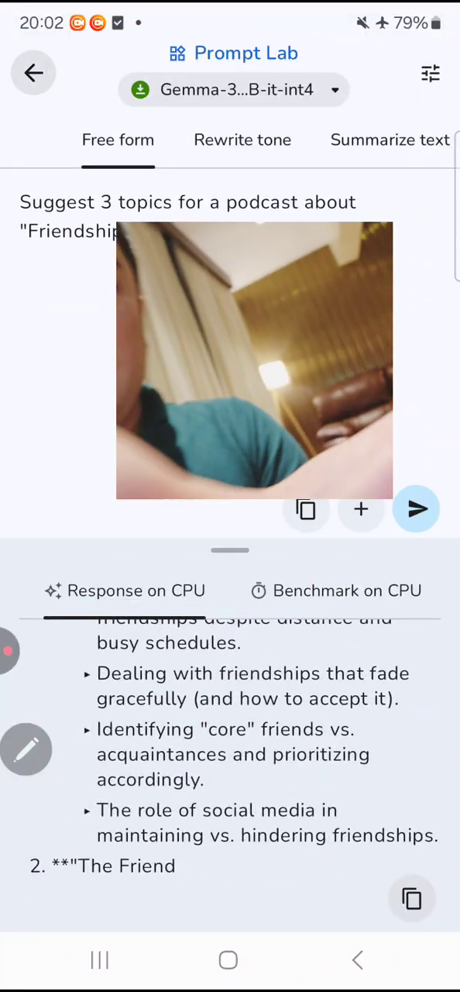
pyautogui.click(233, 90)
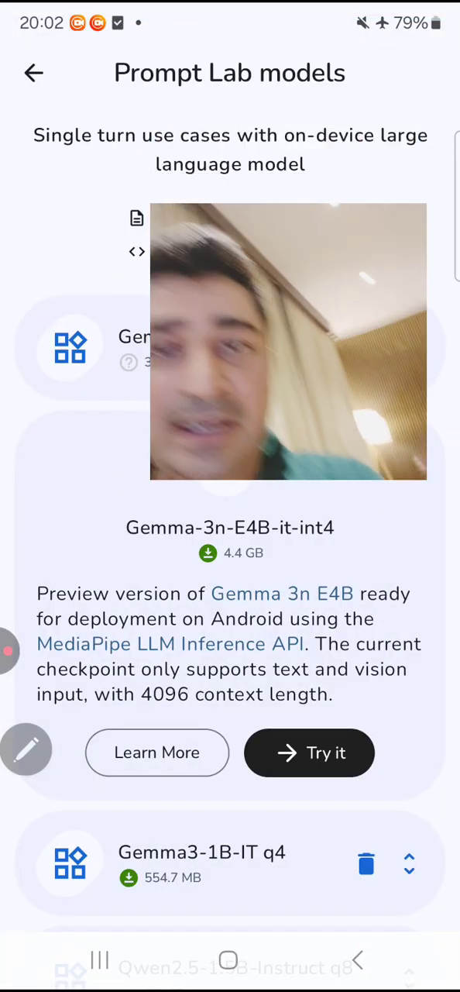
pyautogui.click(34, 73)
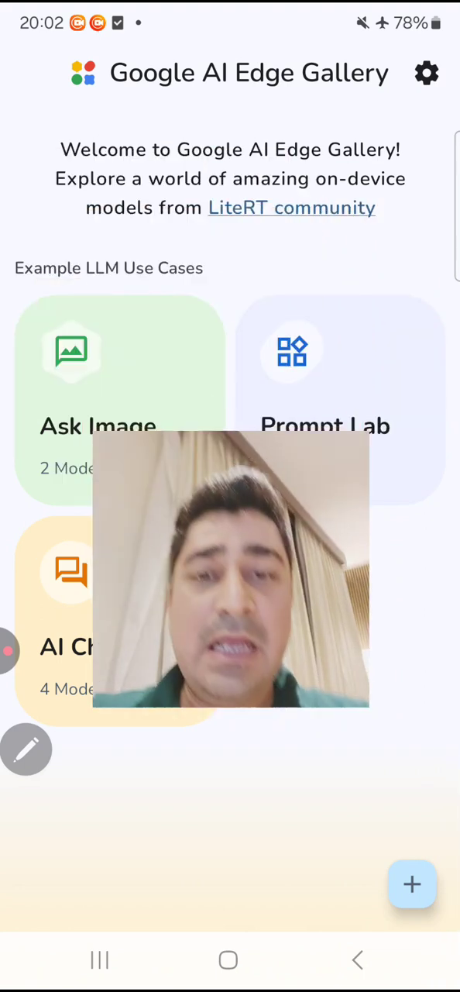
pyautogui.moveTo(229, 571); pyautogui.dragTo(308, 706)
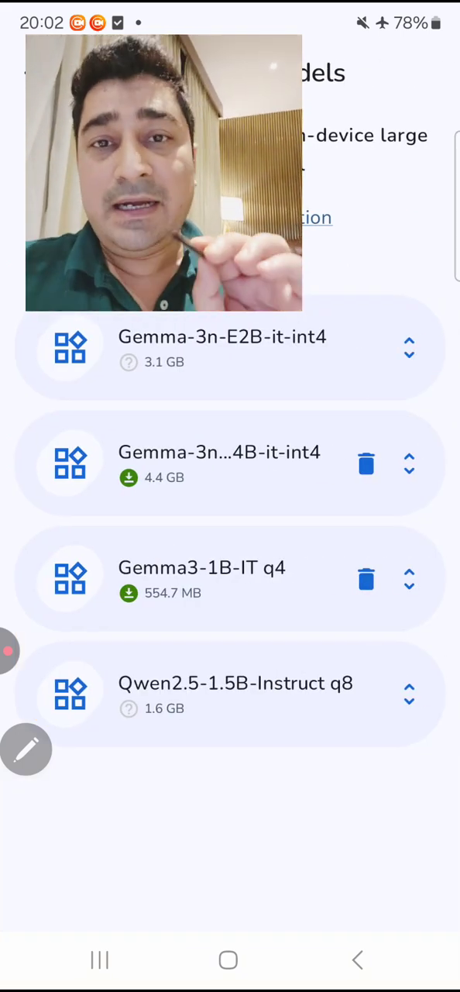
# Start a Gemma-3n-E4B-it-int4 session and load the logo design brief example prompt.
pyautogui.click(410, 465)
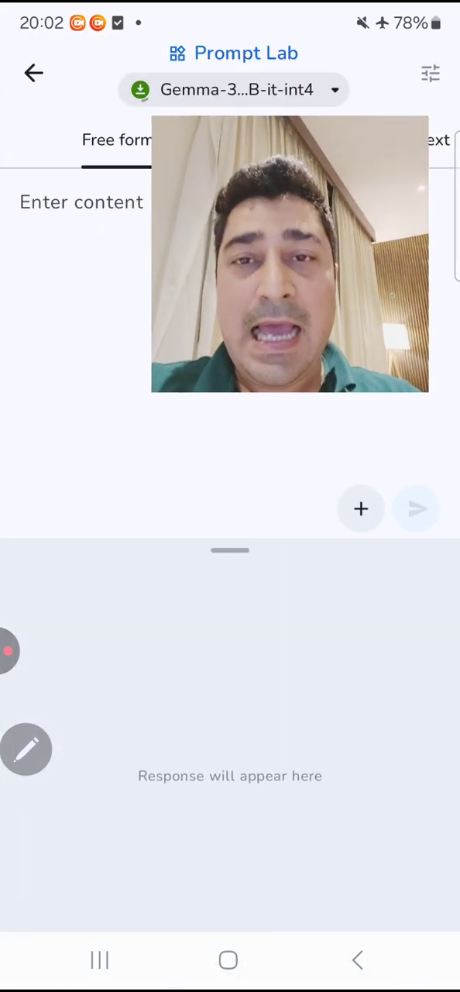
pyautogui.click(359, 508)
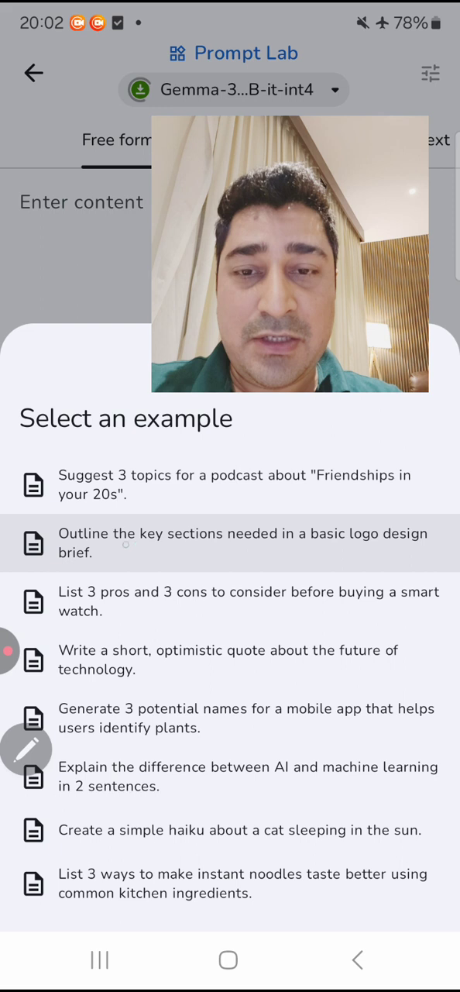
pyautogui.click(242, 543)
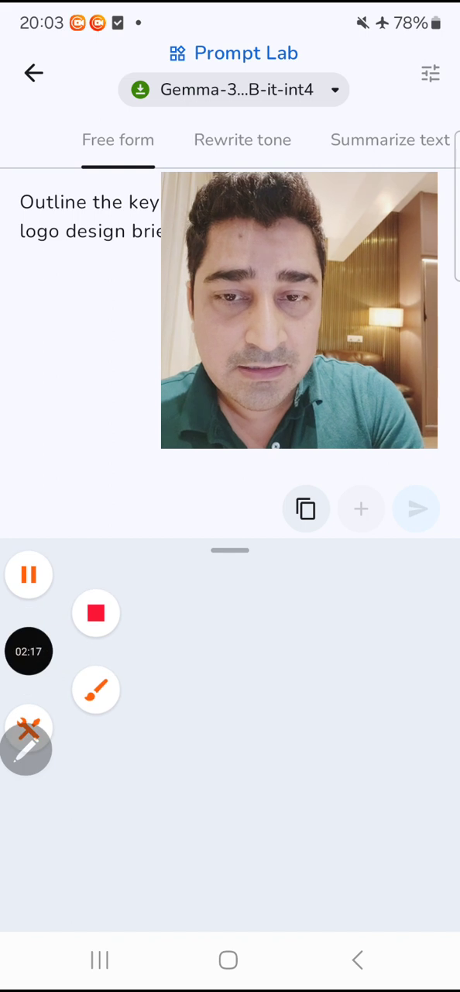
# Send the logo design brief prompt to generate an on-device answer on the CPU.
pyautogui.click(28, 575)
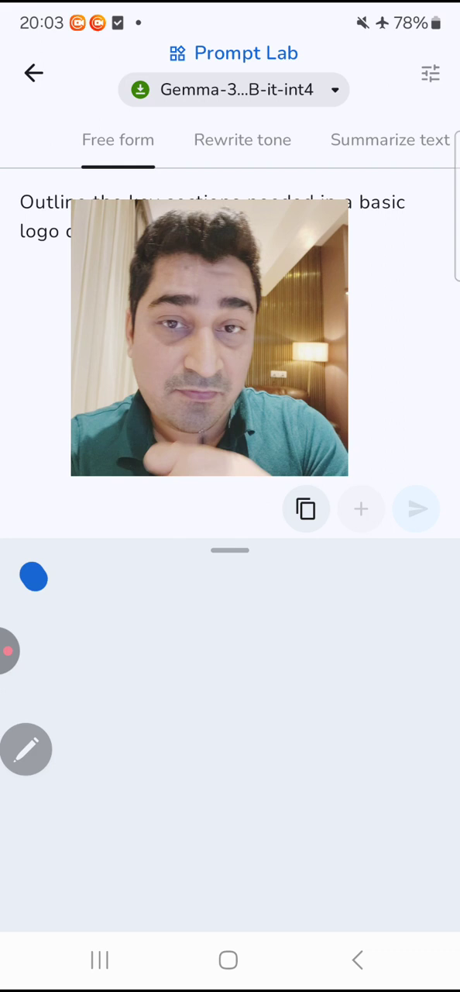
pyautogui.click(415, 509)
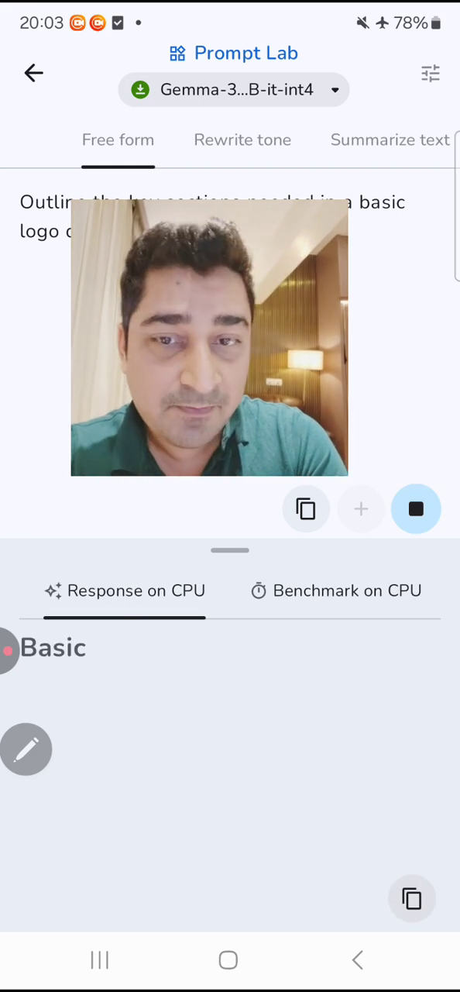